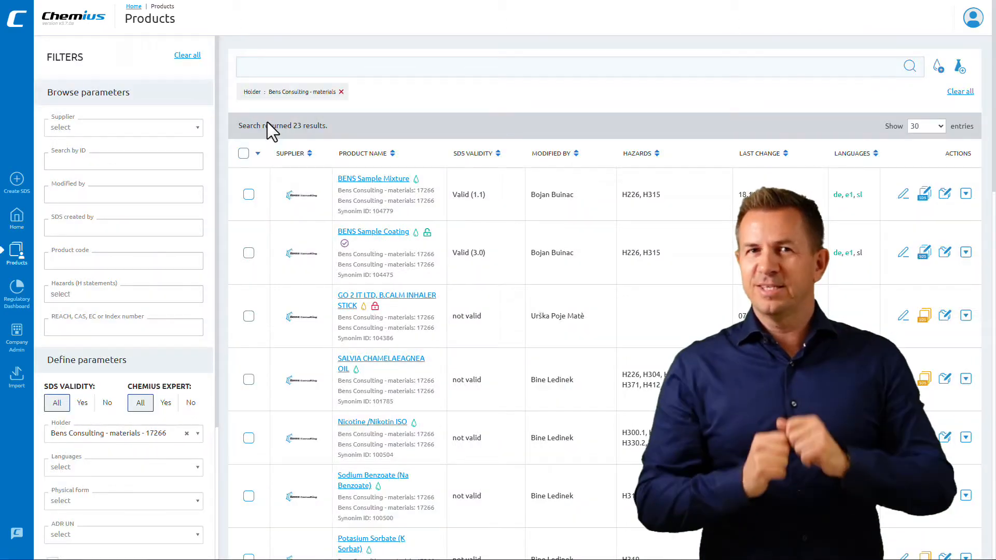
- Open BENS Sample Mixture, browse its first aid, accidental release and physical property sections, and return
left_click(374, 178)
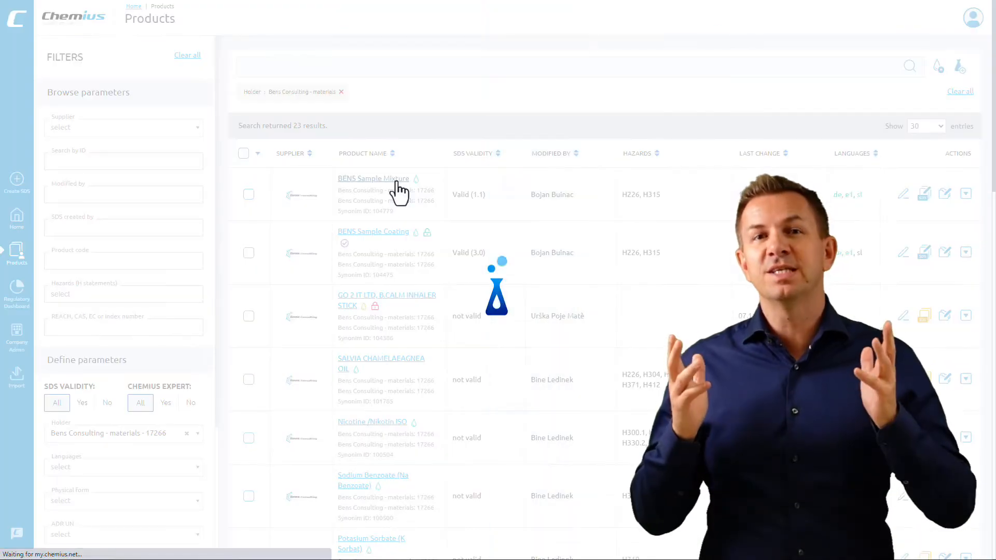
left_click(373, 178)
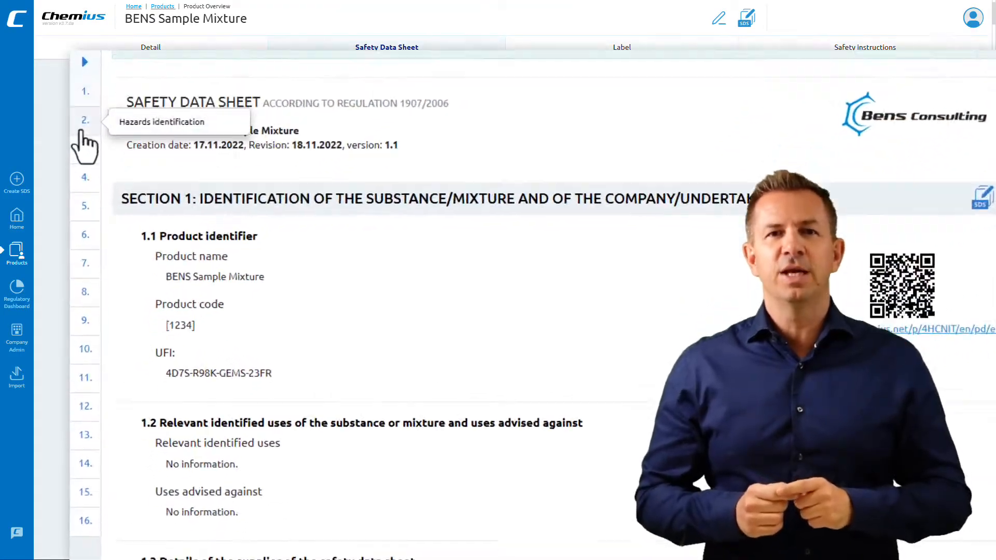
left_click(82, 156)
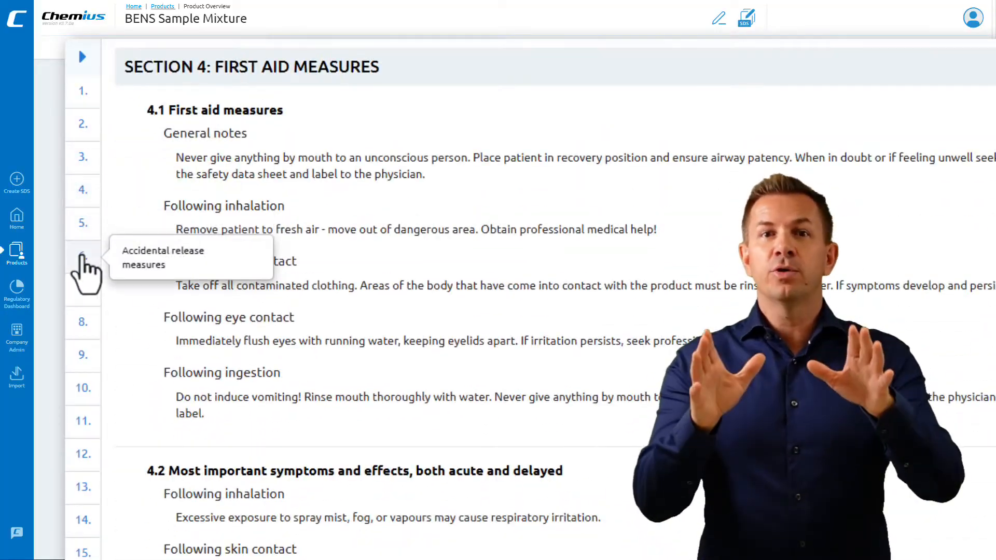
left_click(81, 255)
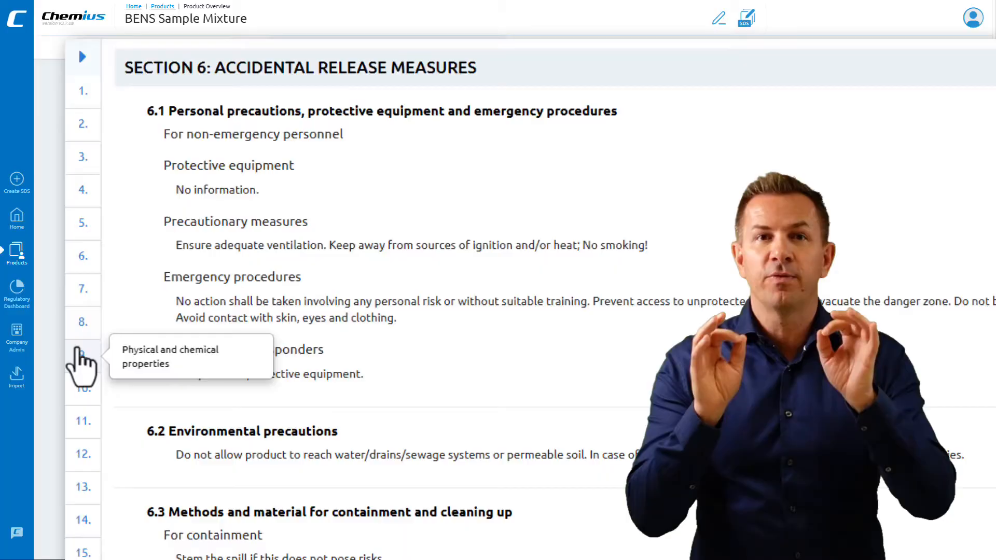
left_click(82, 354)
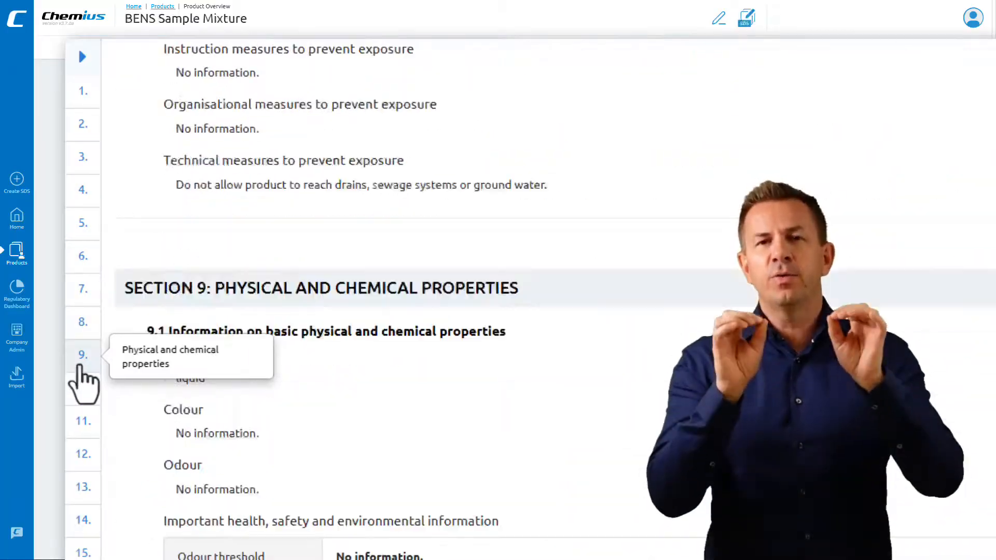
scroll("down", 3)
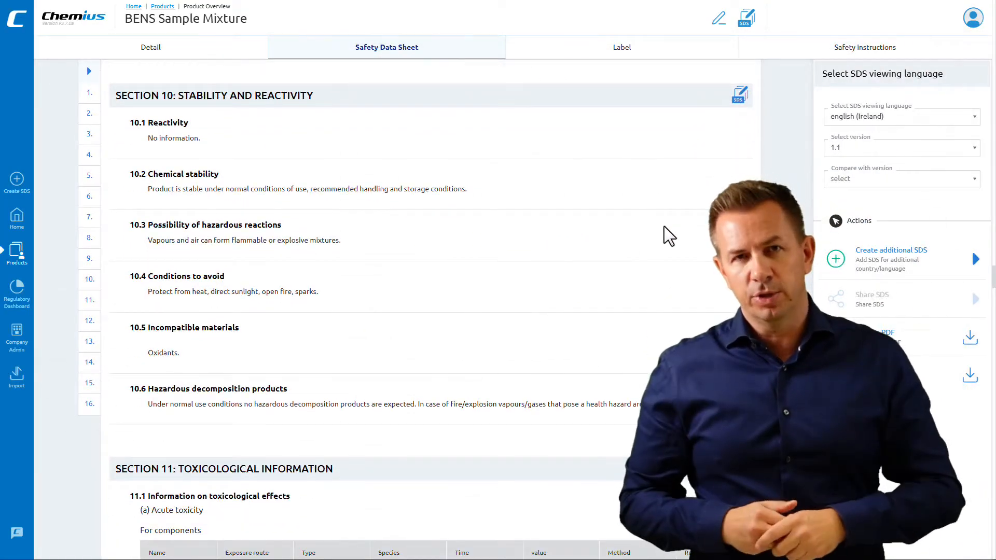
left_click(162, 6)
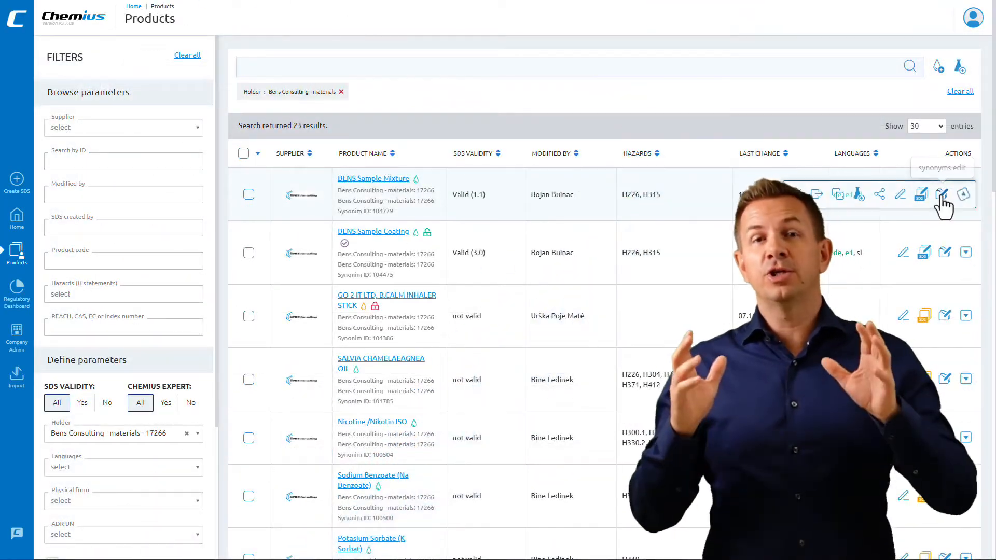
- Enter Formula ID 209000 in the mixture's PCN panel and save the UFI details
left_click(941, 195)
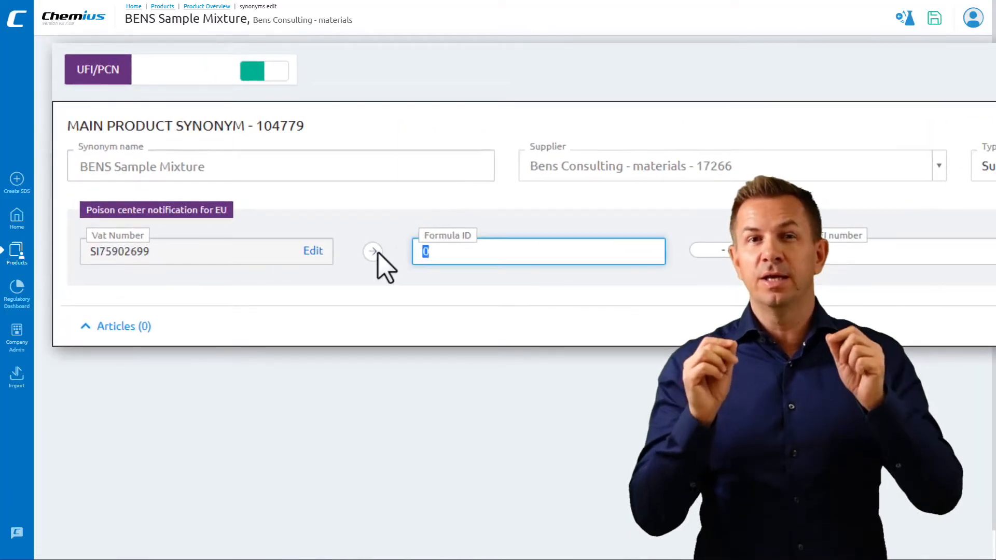
type("209000")
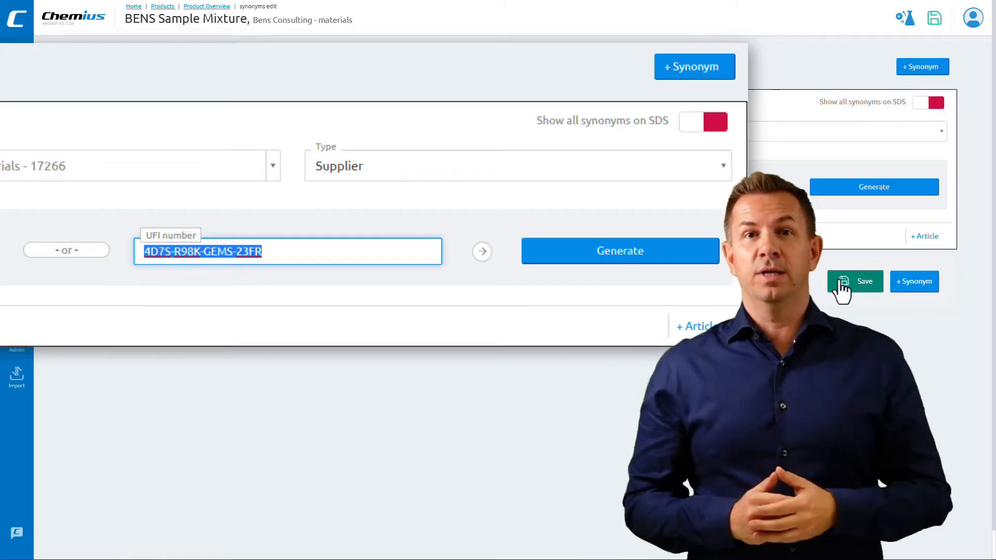
left_click(854, 281)
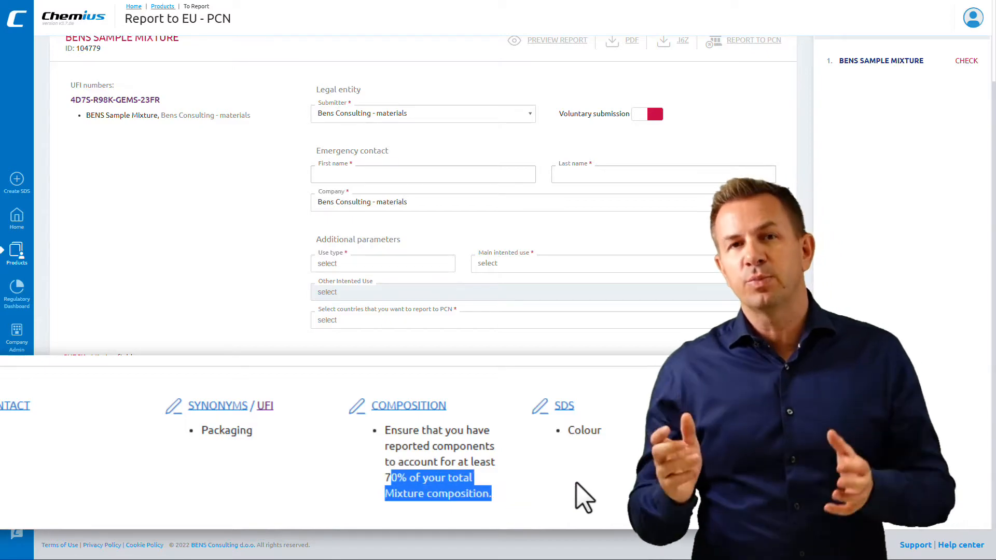
mouse_move(436, 429)
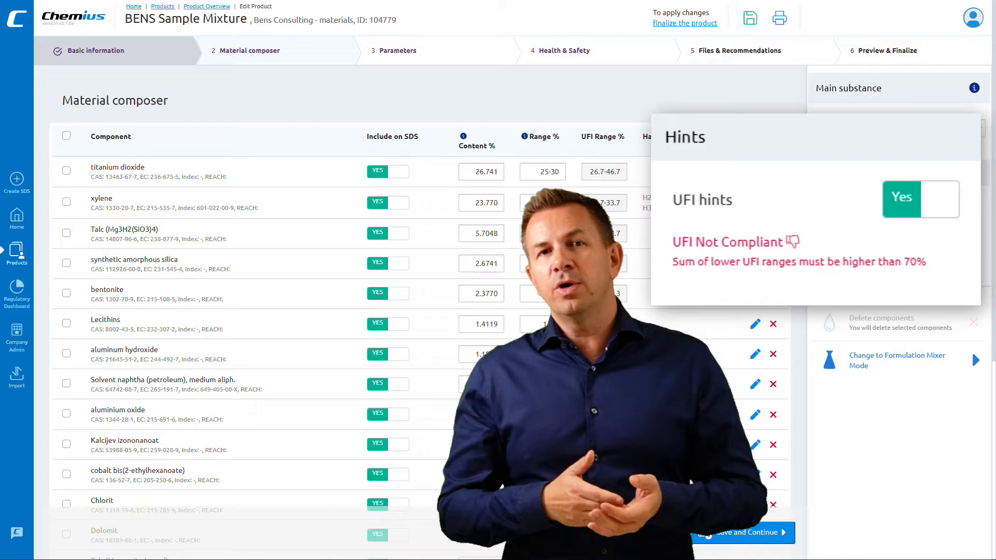
- Search for n-butyl acetate in Material composer and add it to the composition
scroll("down", 3)
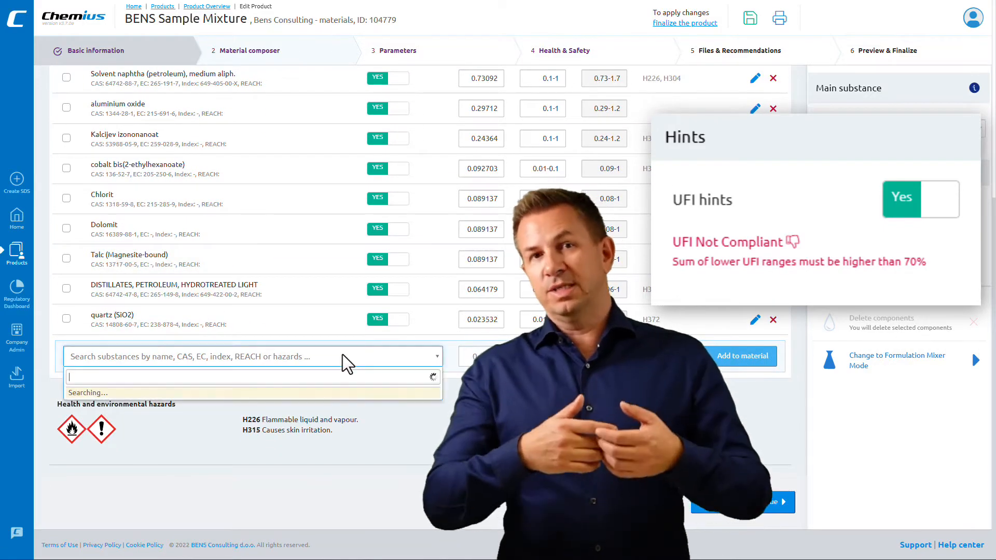
type("n-butyl acetate")
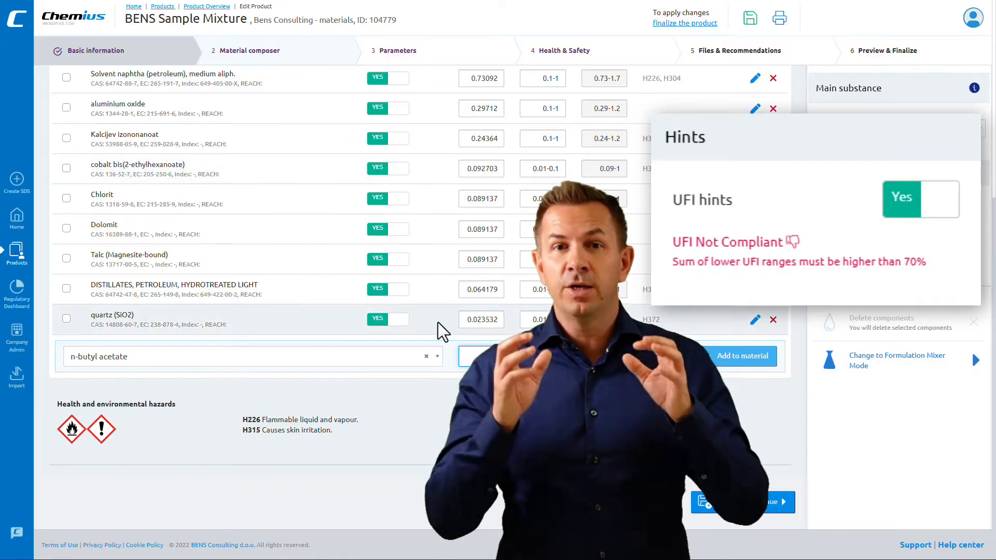
left_click(742, 355)
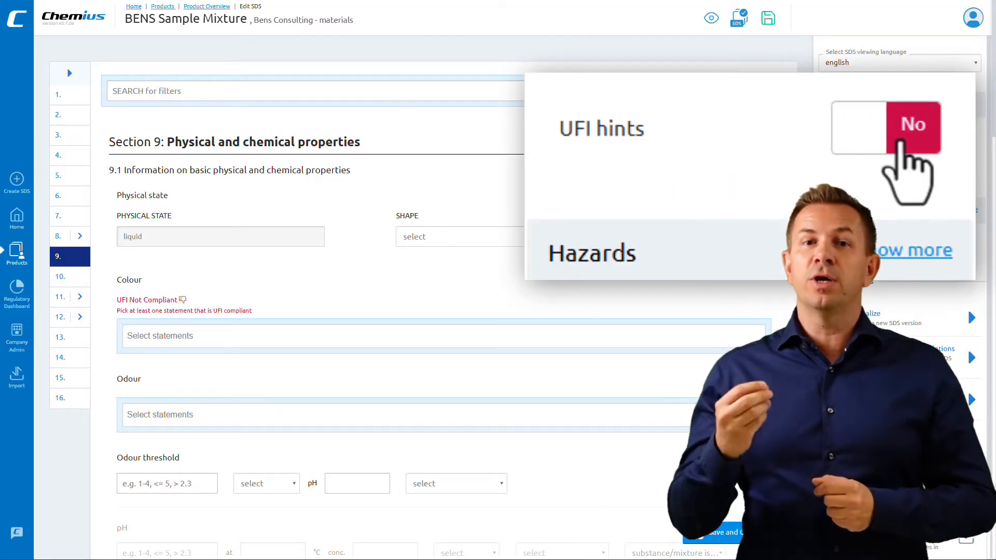
- Switch UFI hints to Yes and scroll down to the Colour property
left_click(914, 127)
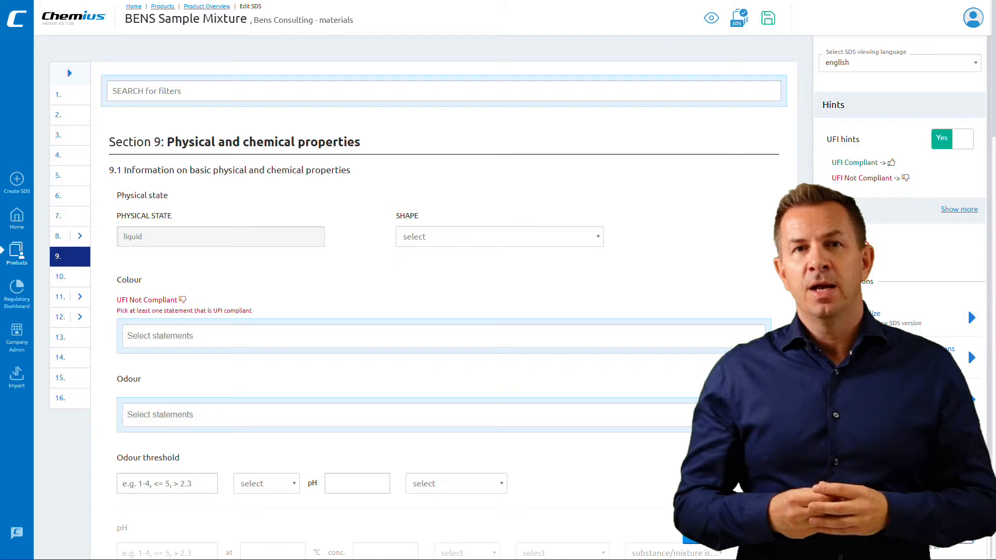
scroll("down", 3)
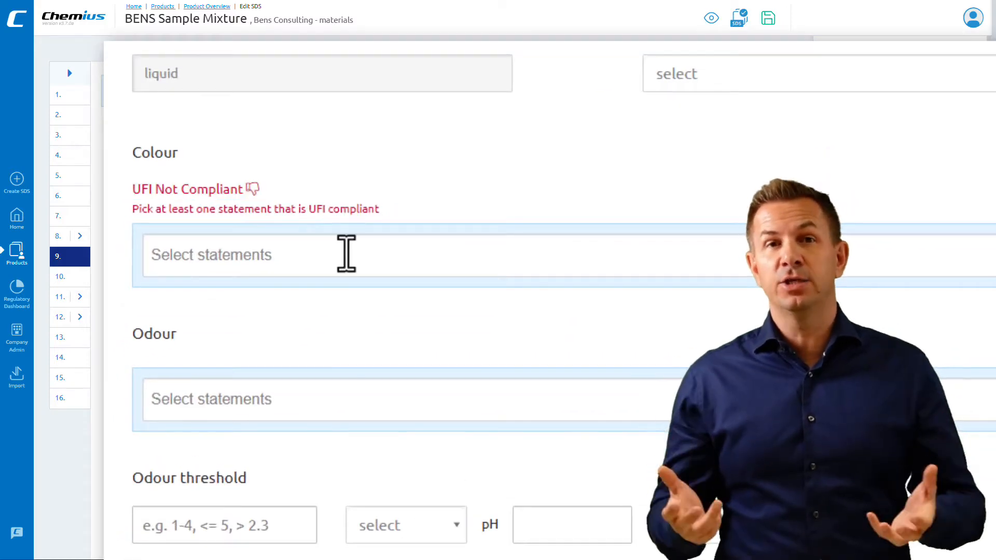
mouse_move(399, 235)
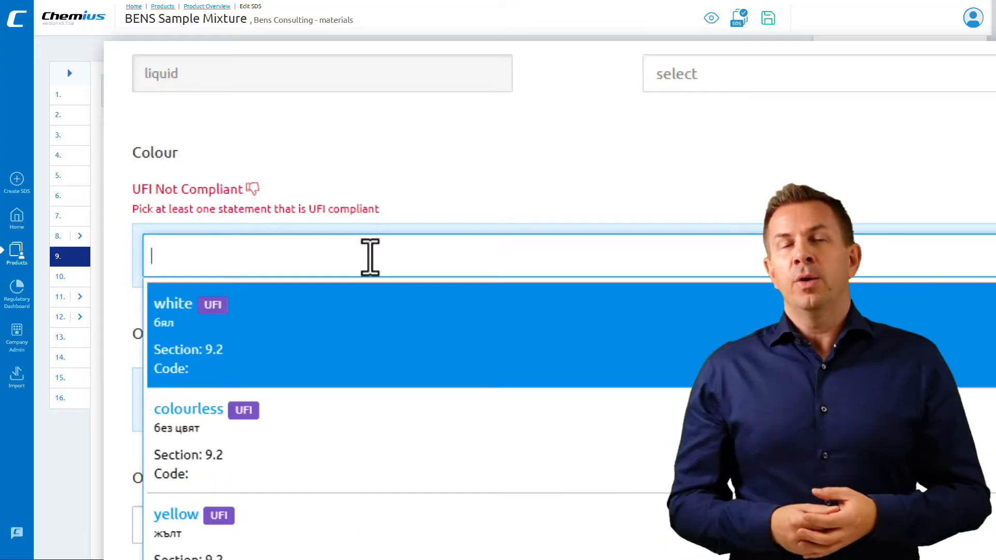
scroll("down", 3)
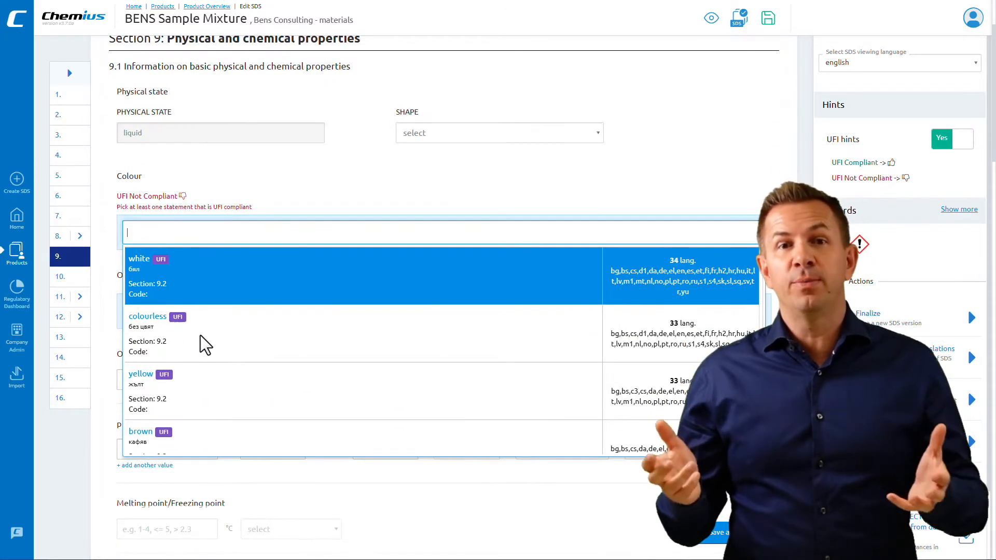
- Search the Colour statements for 'yellow' and add 'colourless to slightly yellowish'
type("yello")
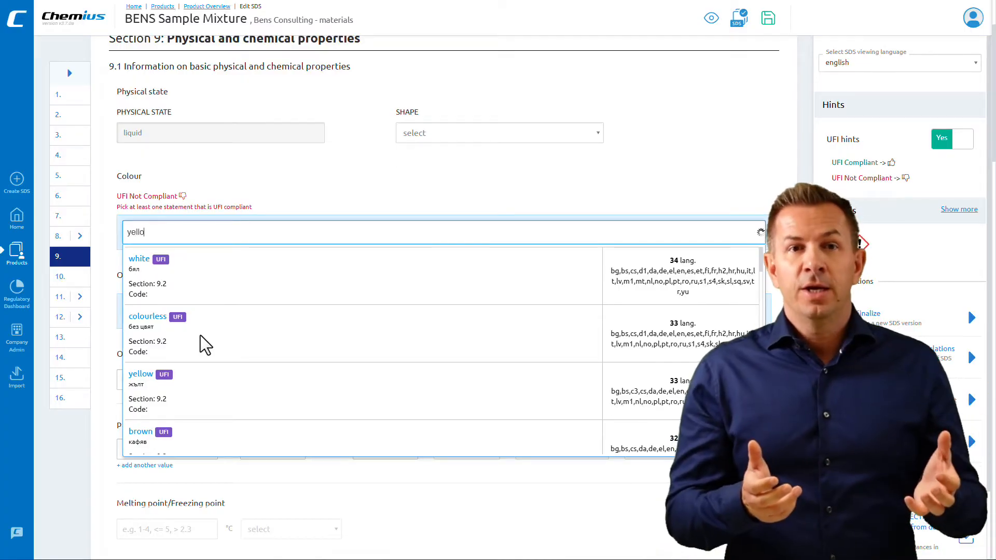
type("w")
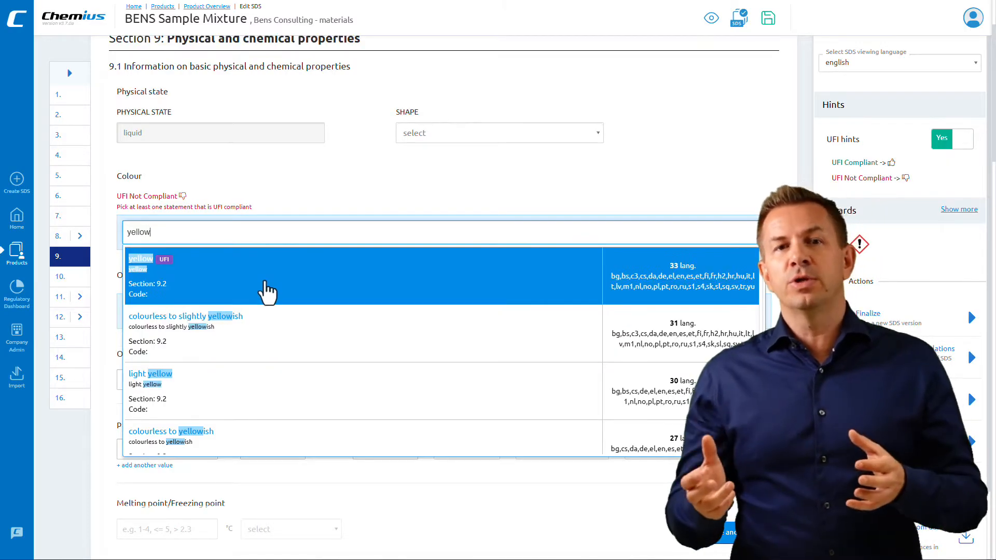
mouse_move(264, 384)
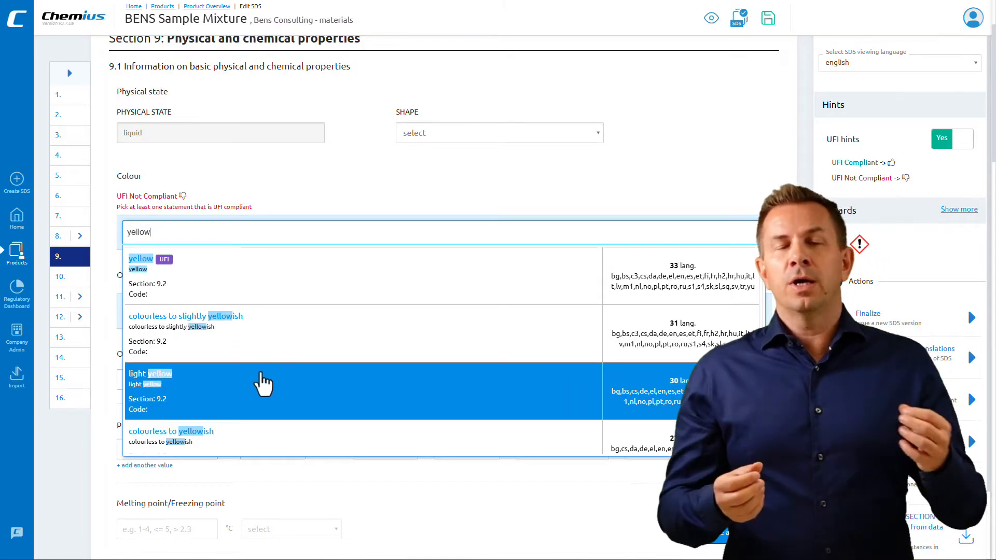
mouse_move(283, 335)
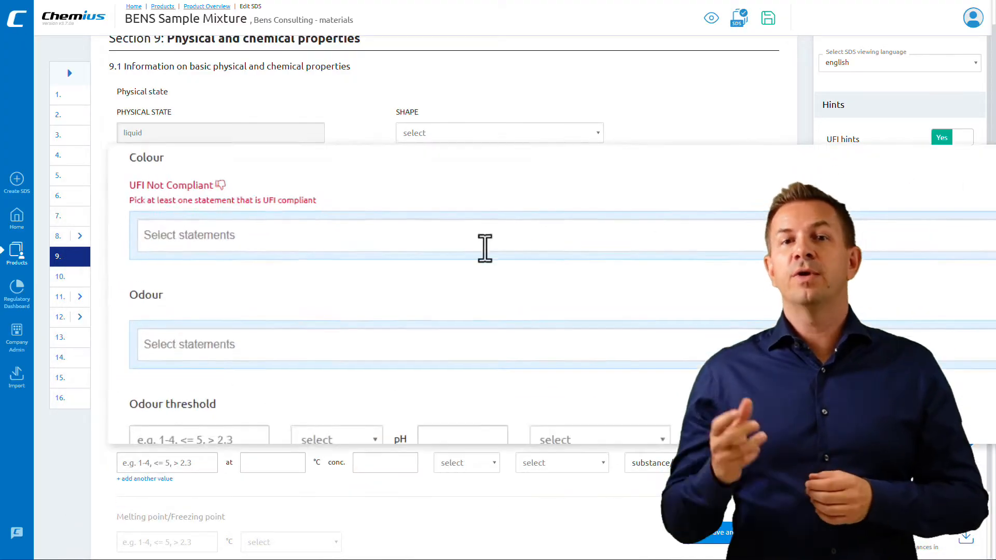
type("yellowish")
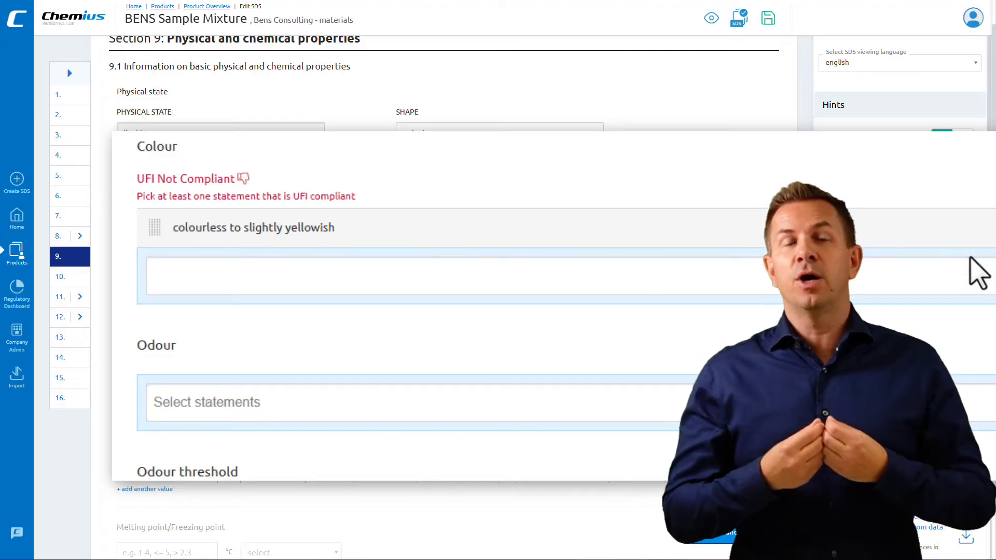
mouse_move(371, 238)
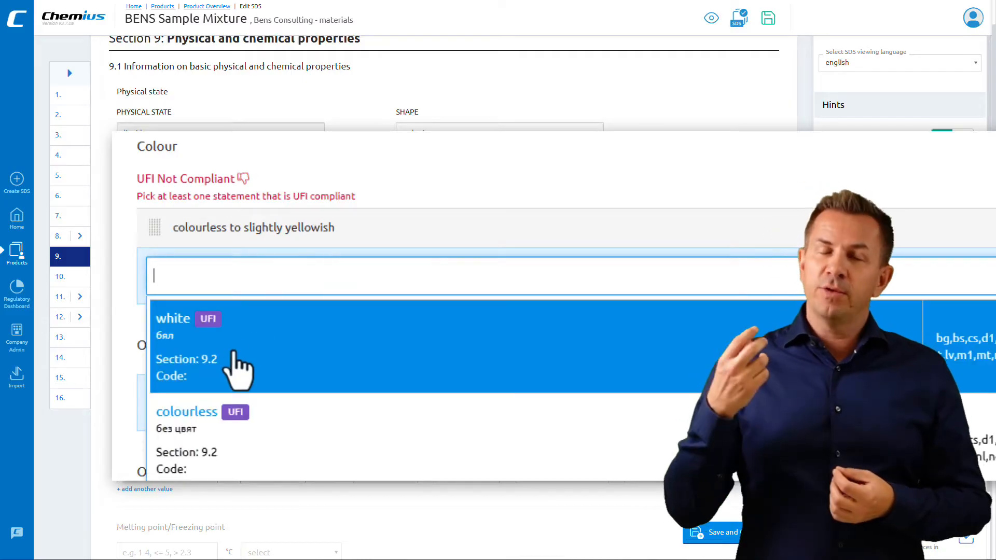
type("yellow")
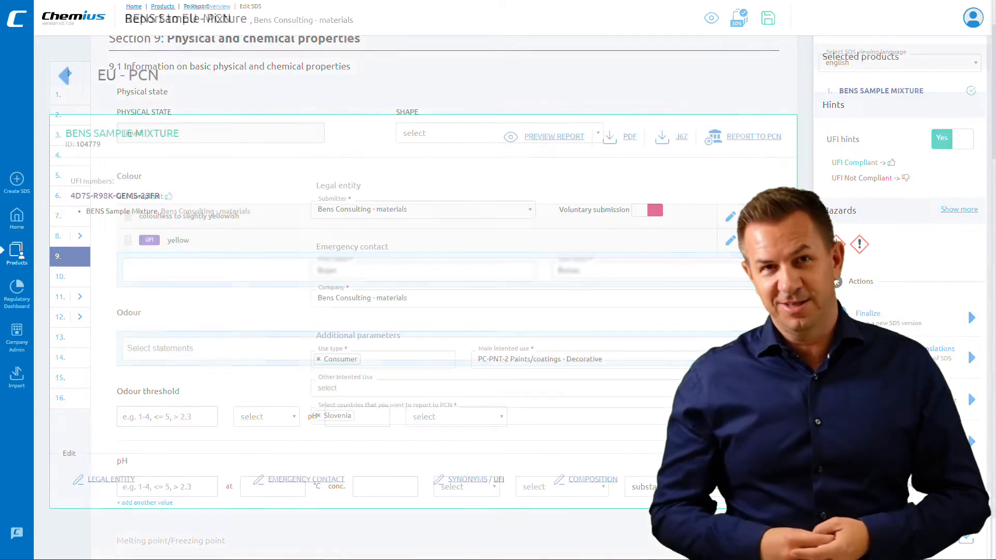
- Review the Slovenia PCN report fields and submit the notification to PCN
left_click(752, 136)
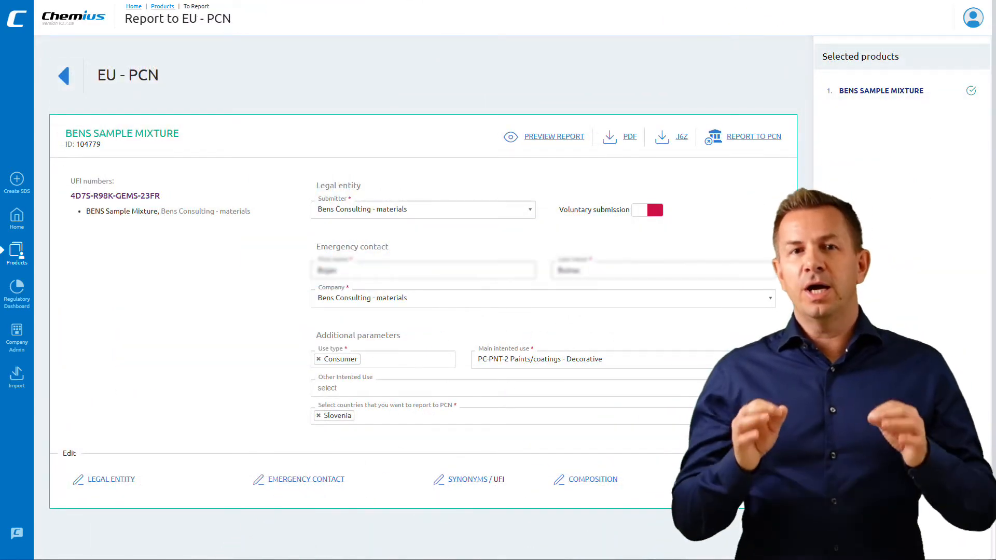
mouse_move(600, 76)
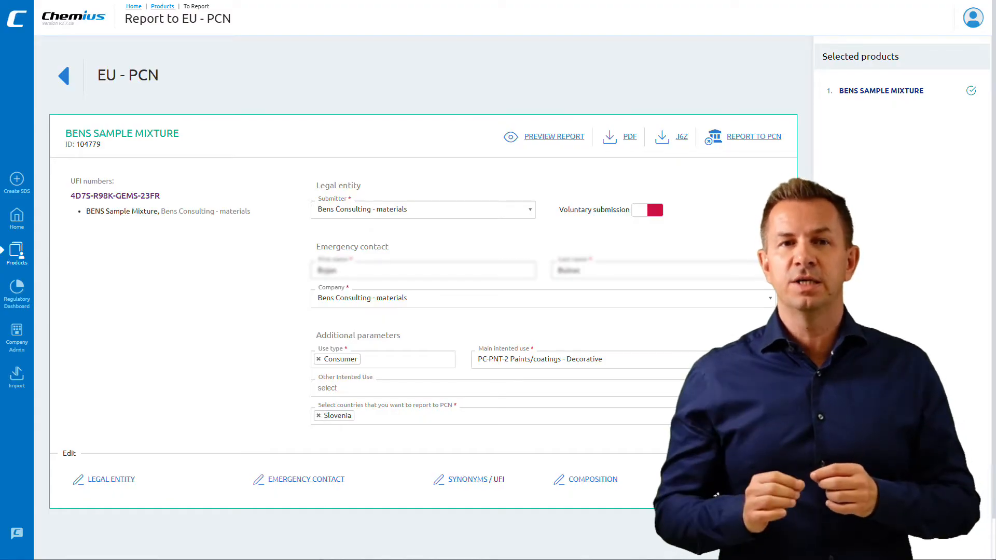
mouse_move(717, 233)
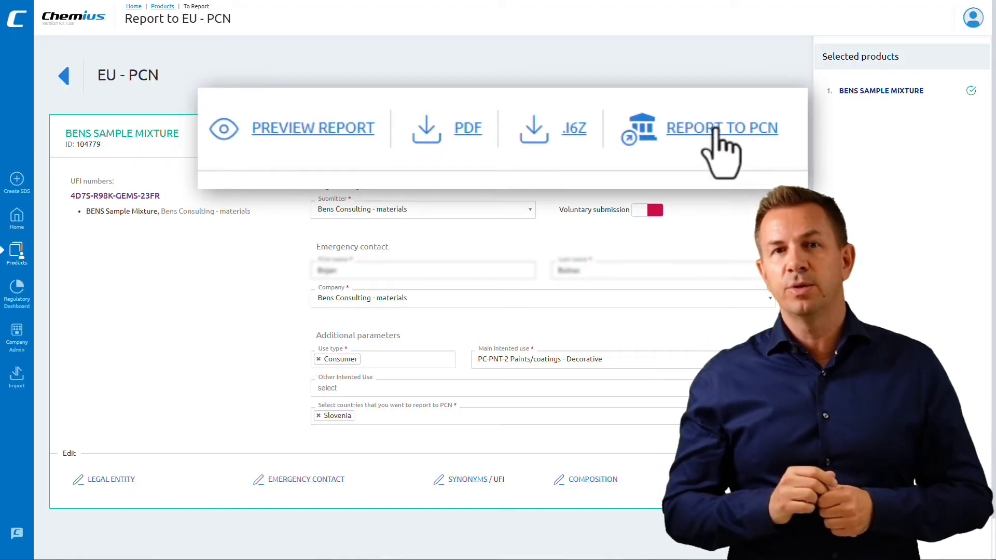
left_click(721, 128)
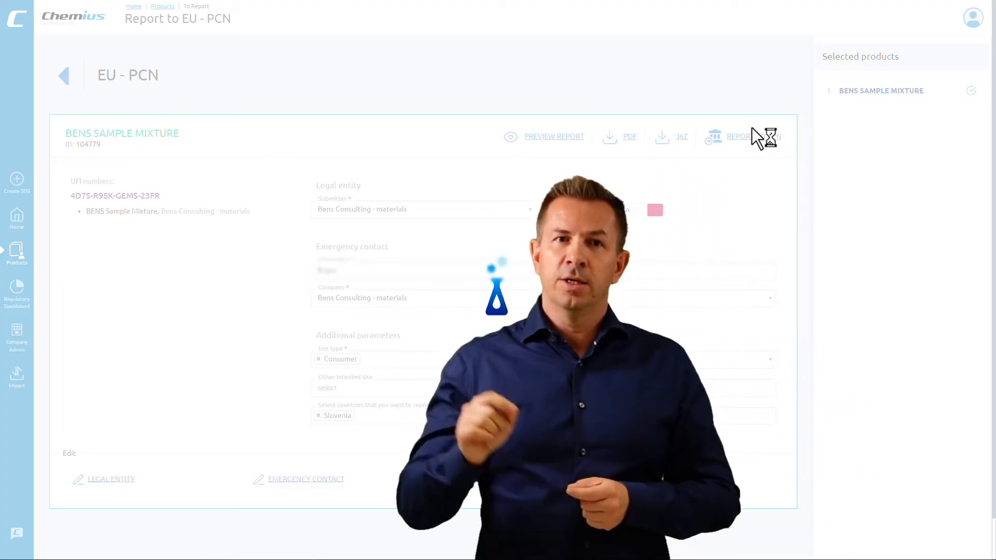
- In Products, check BENS Sample Mixture's 'Ufi submission success' status icon
left_click(738, 136)
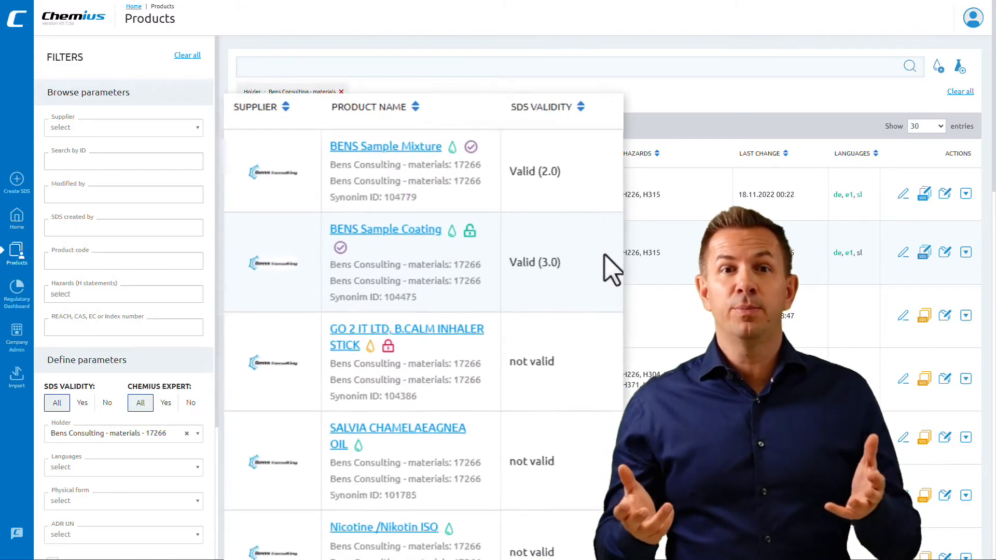
left_click(507, 120)
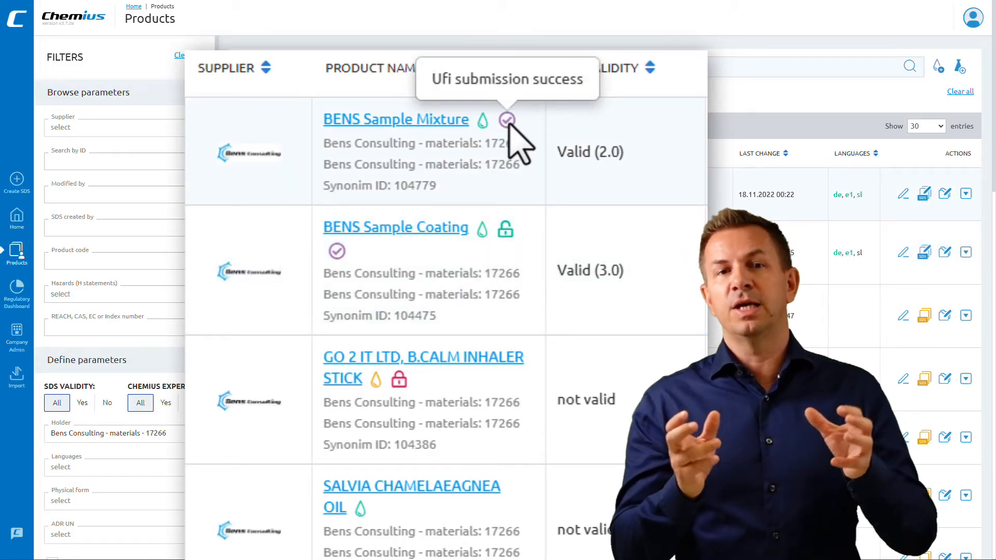
mouse_move(336, 251)
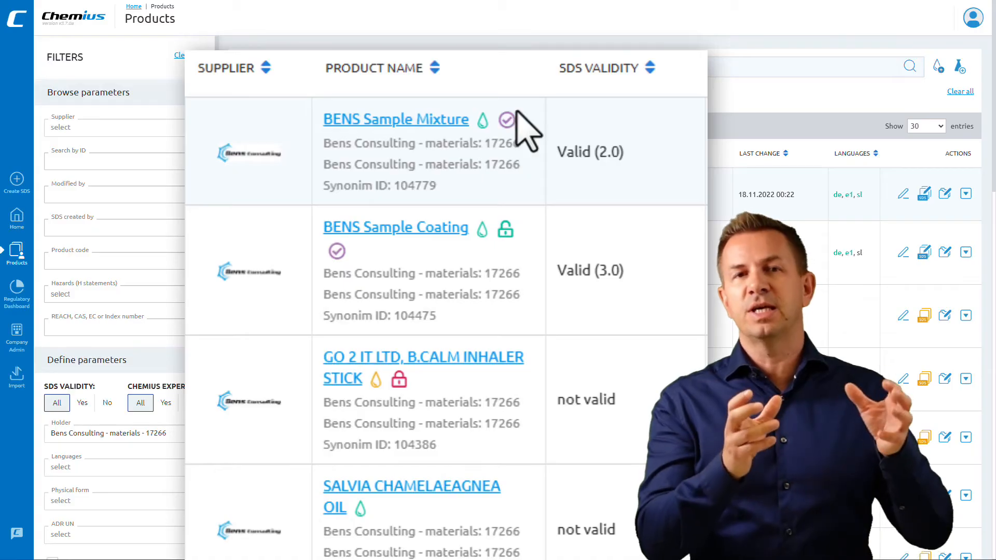
left_click(506, 119)
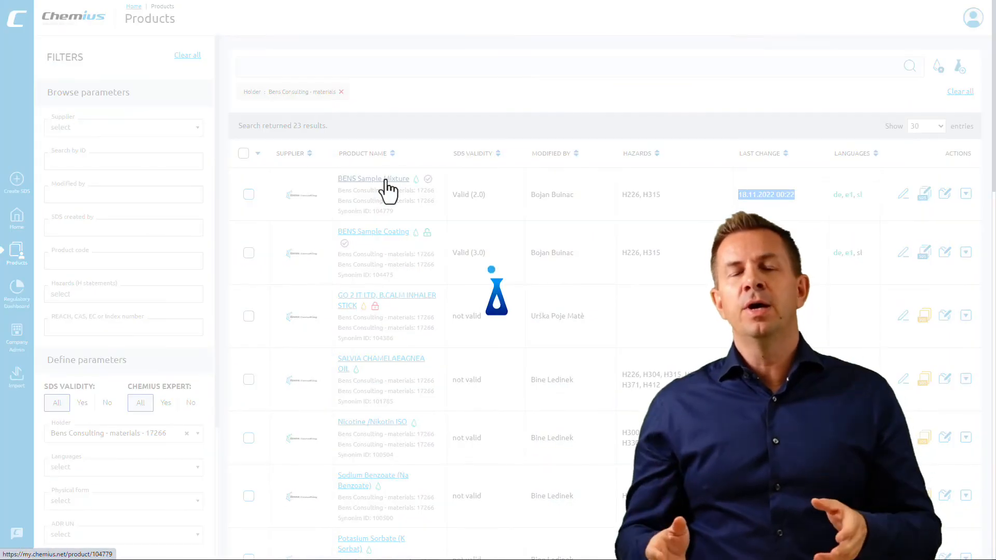
- Open BENS Sample Mixture and switch among its Safety Data Sheet, Label and Safety instructions tabs
left_click(373, 179)
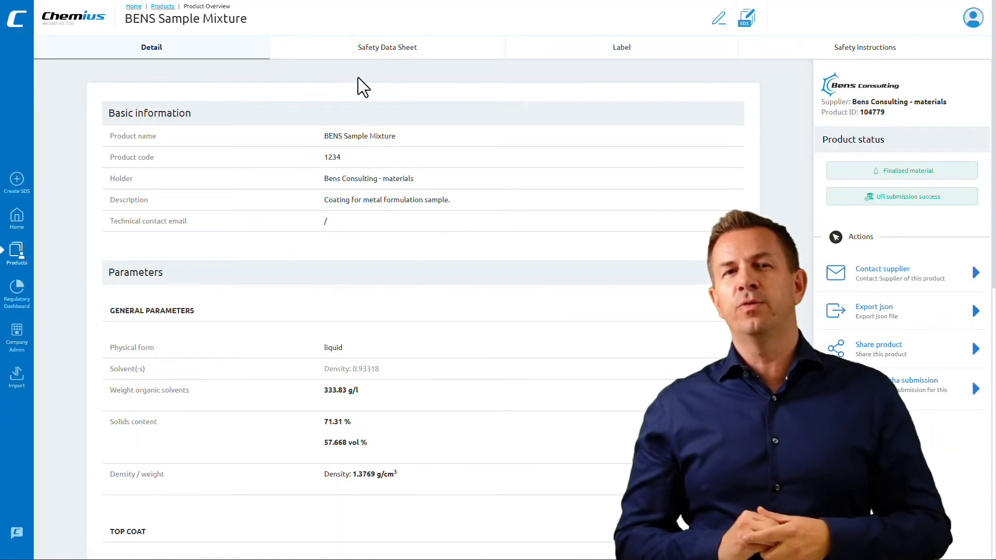
left_click(387, 46)
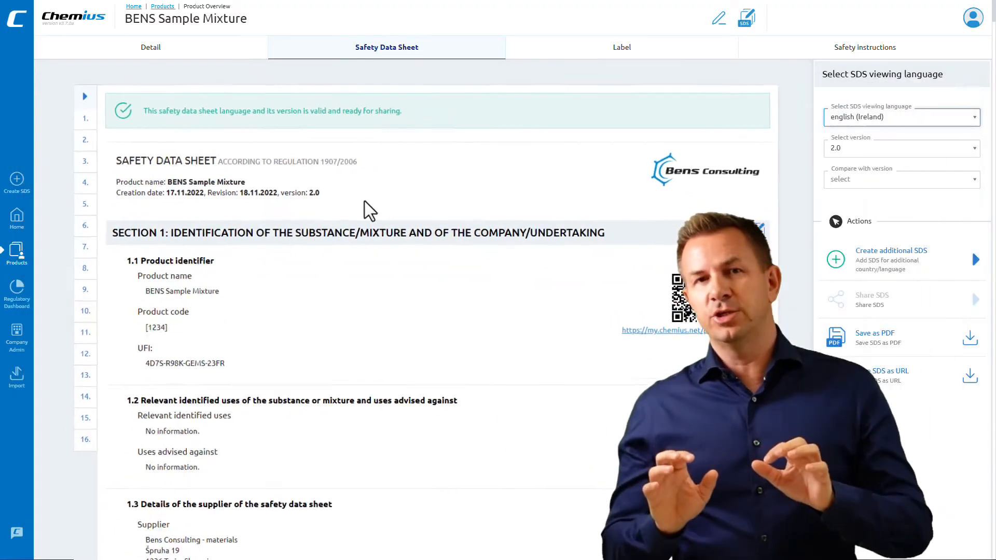
left_click(620, 47)
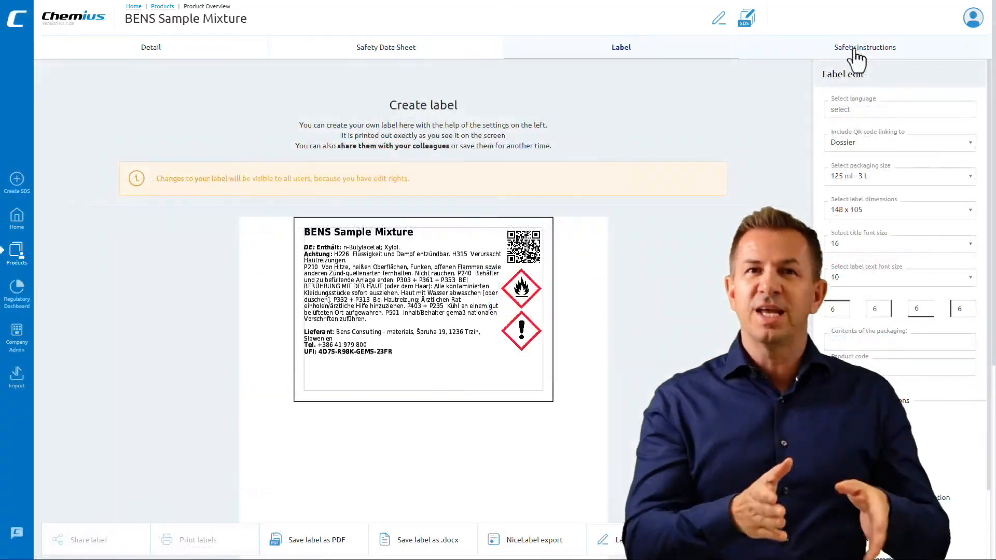
left_click(865, 48)
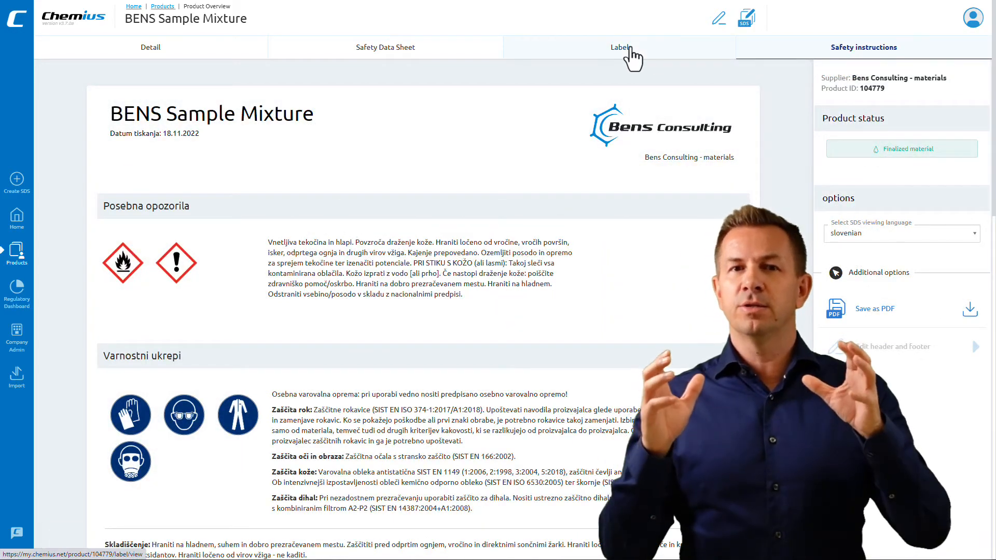
left_click(620, 47)
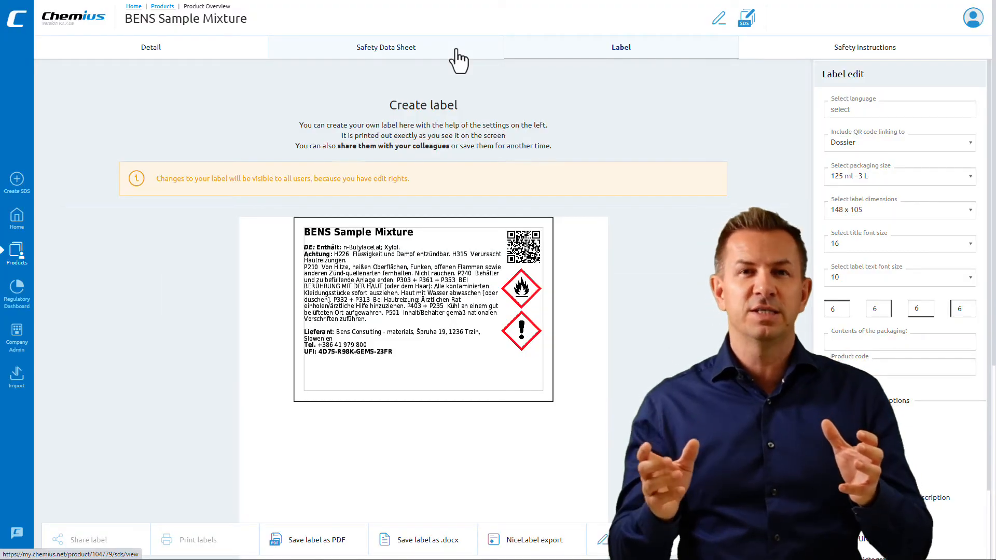
left_click(385, 46)
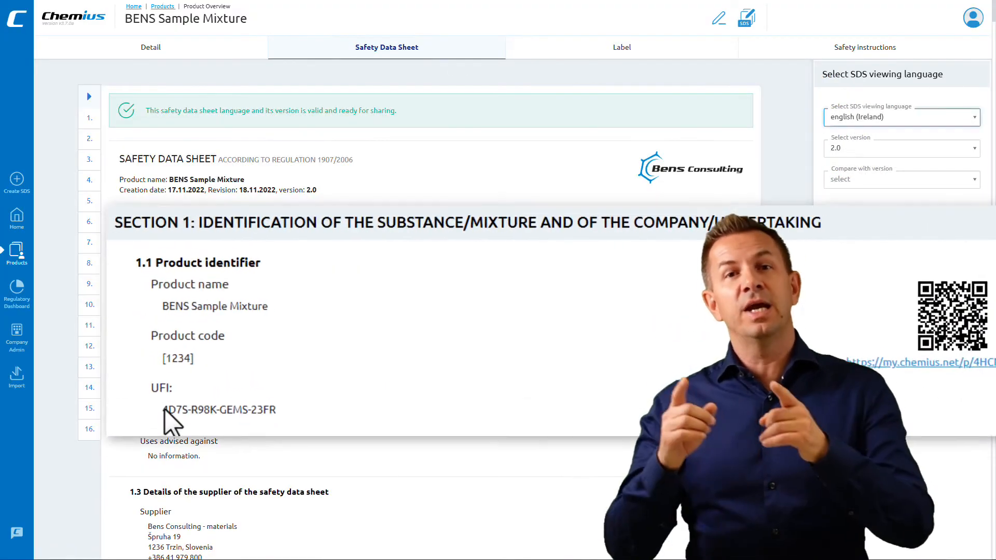
- Show the UFI label in English, view the SDS, then return to Products
left_click(620, 48)
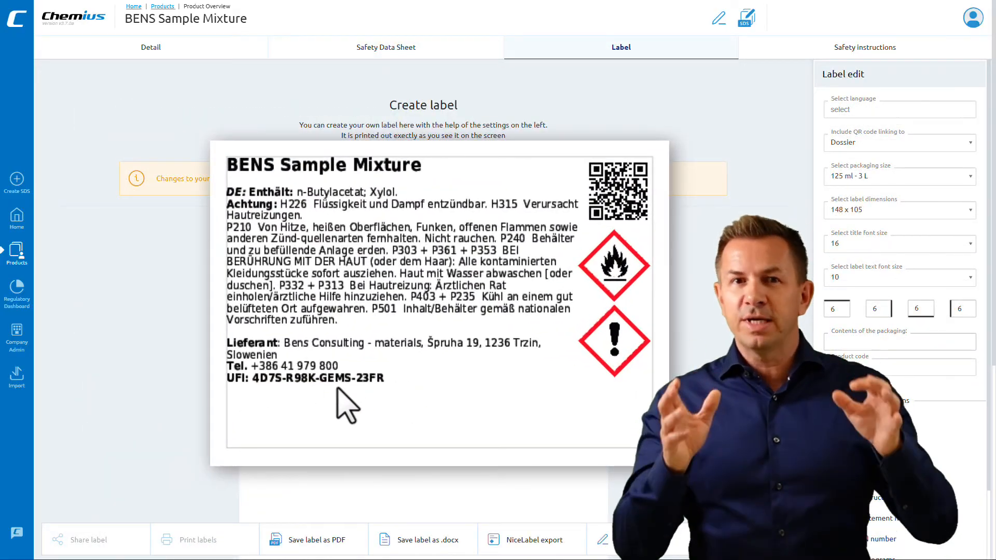
left_click(899, 109)
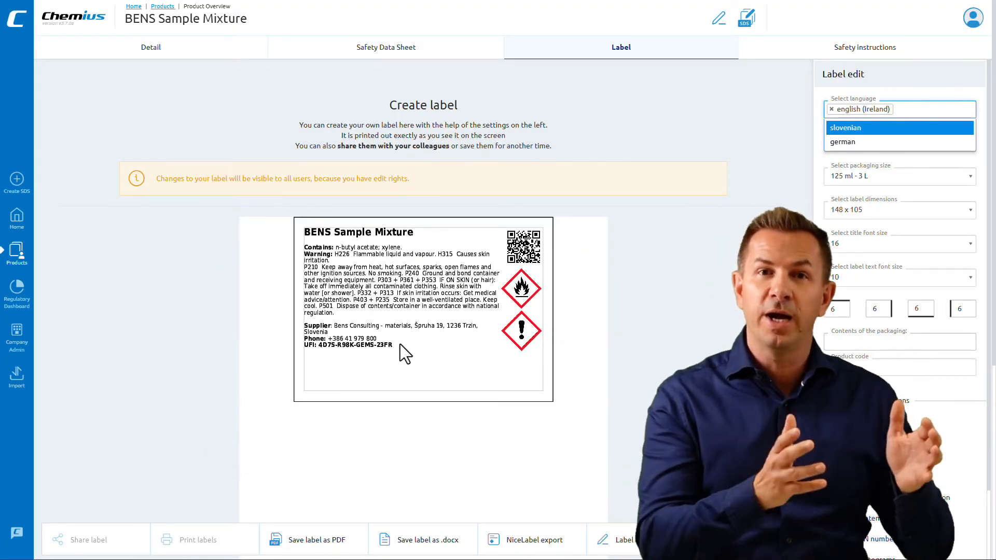
left_click(385, 46)
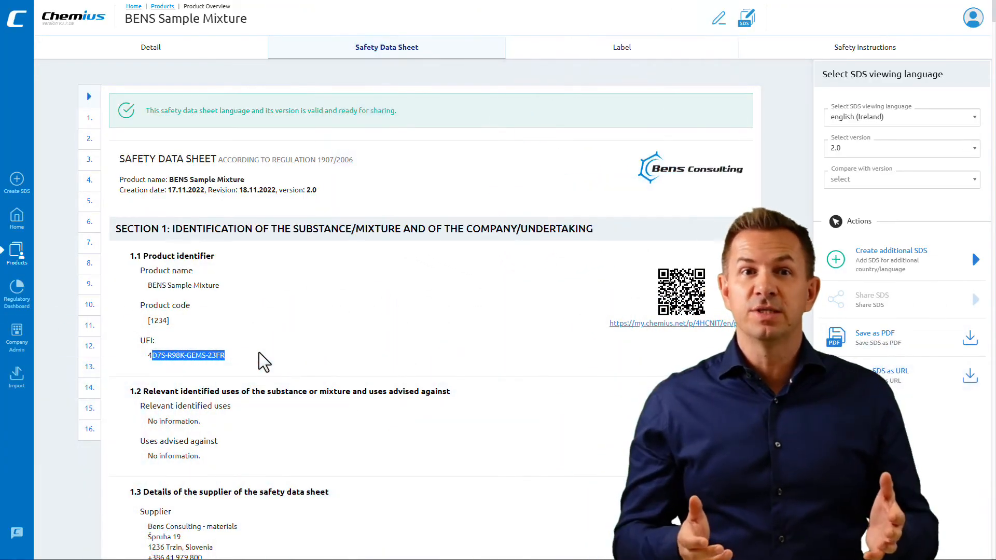
left_click(163, 5)
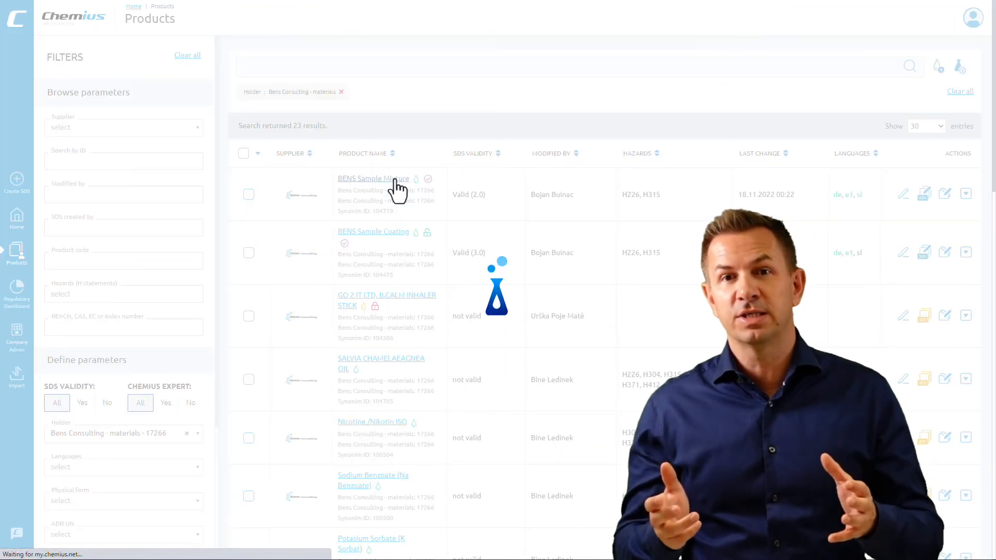
- Open Report to authority and launch SDS editing for BENS Sample Mixture
left_click(373, 179)
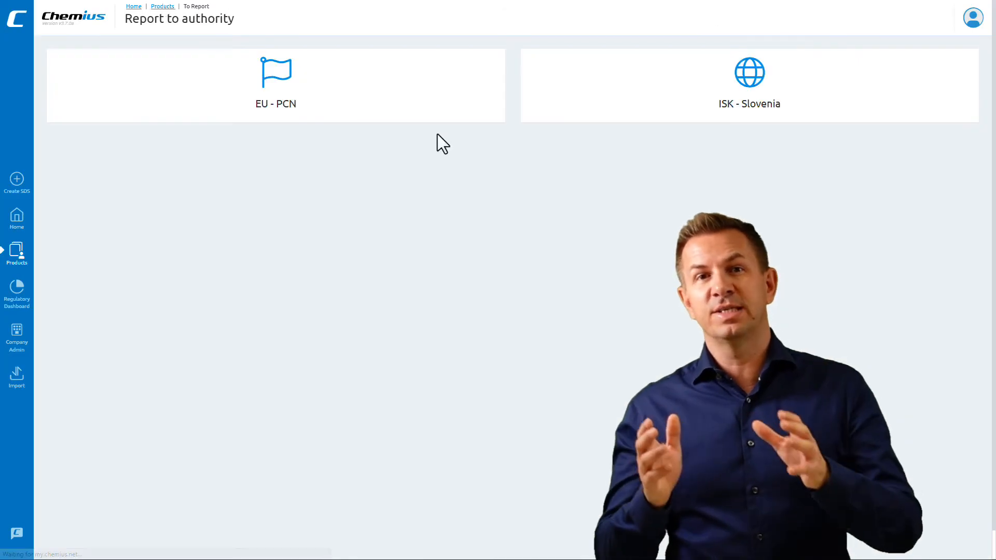
left_click(275, 86)
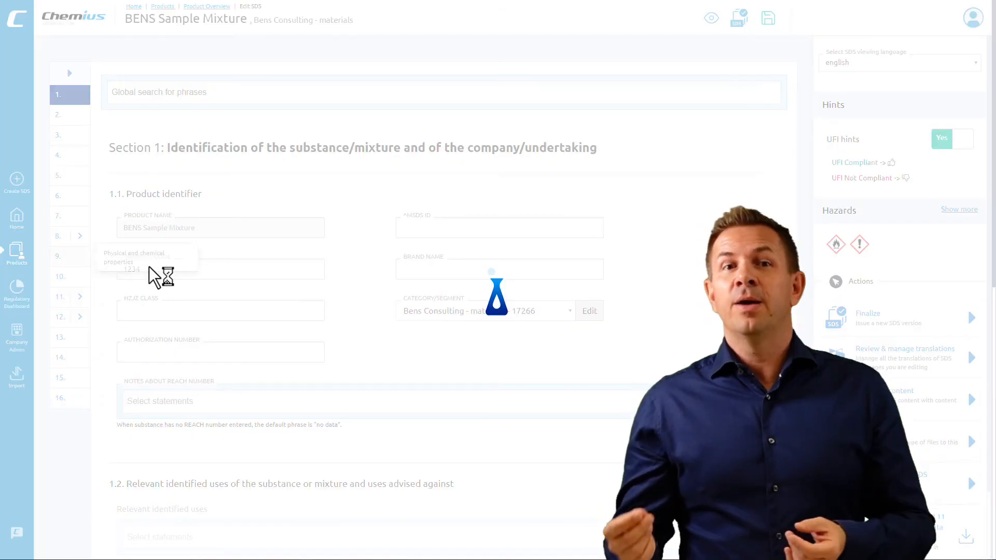
- Jump to SDS section 9 and switch UFI hints back to Yes
left_click(57, 255)
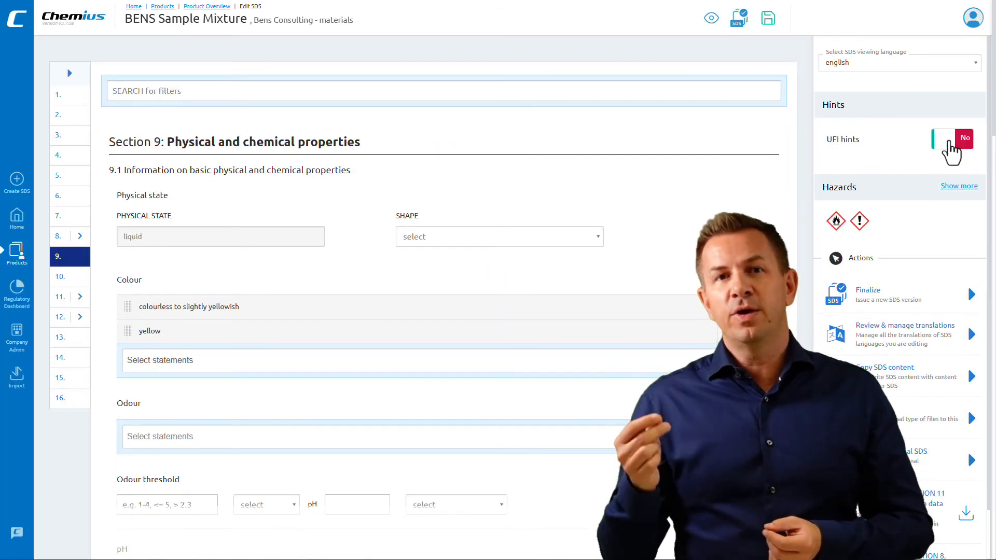
left_click(952, 138)
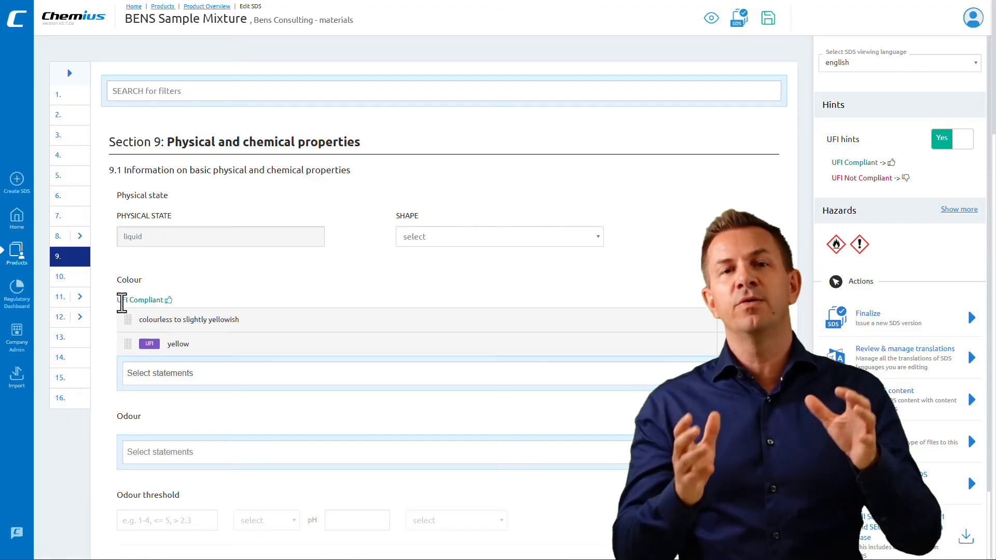
mouse_move(197, 305)
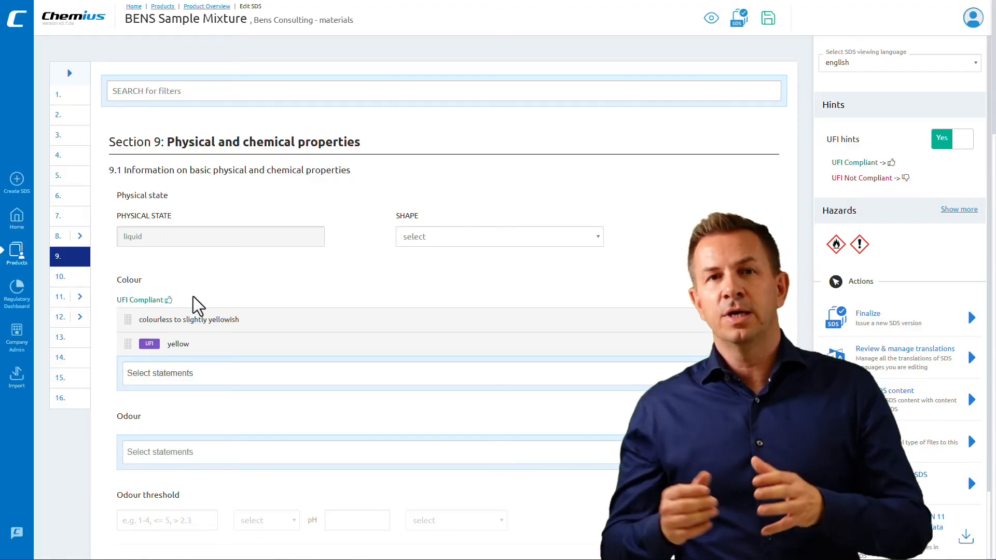